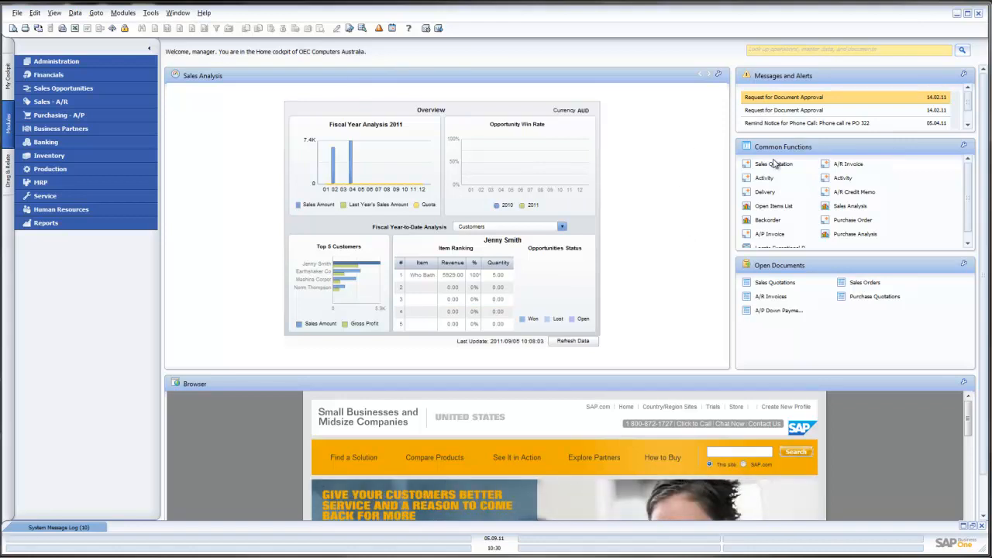
mouse_move(663, 398)
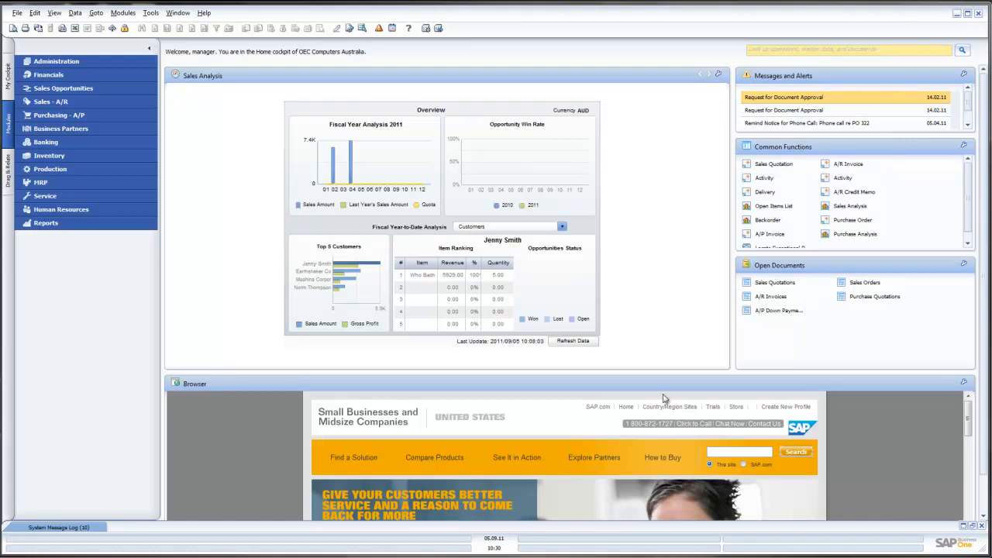
mouse_move(227, 268)
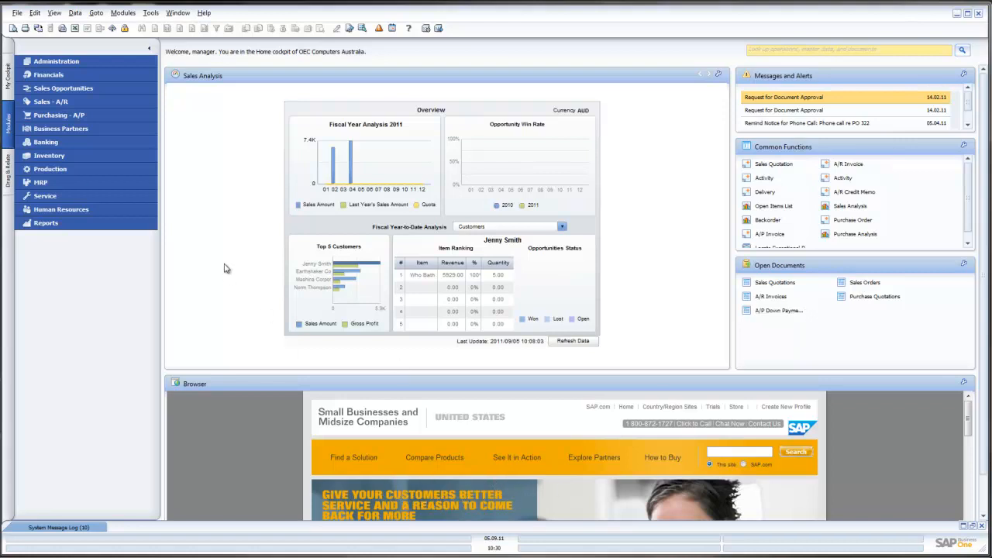
mouse_move(59, 115)
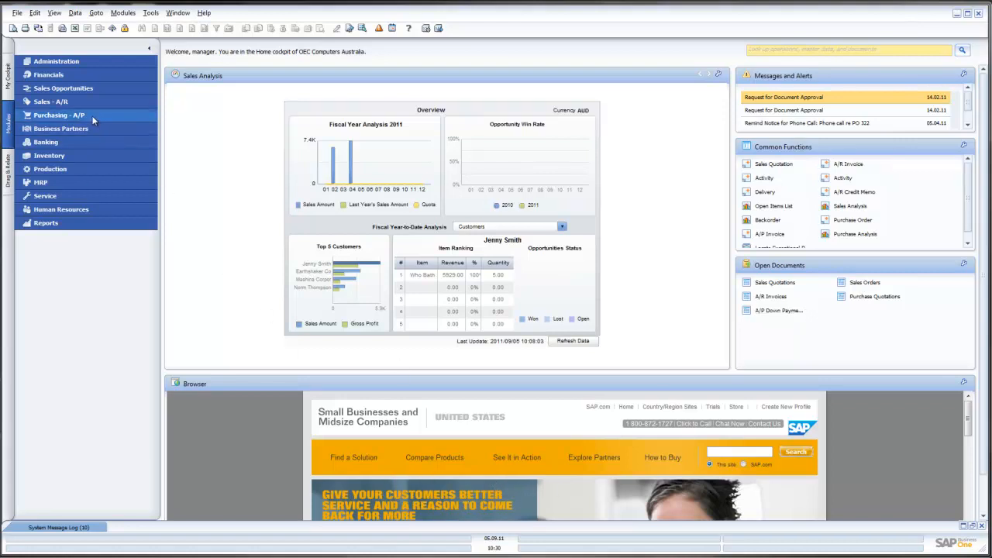
Expand the Purchasing - A/P module in the Modules panel
left_click(59, 115)
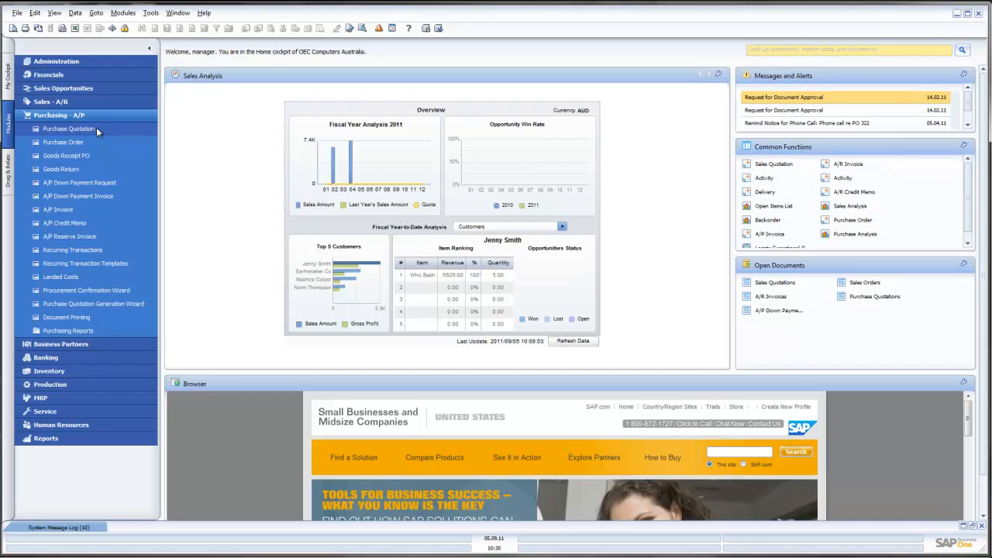
Open a maximized new Purchase Quotation for vendor V20000, Lasercom
left_click(69, 129)
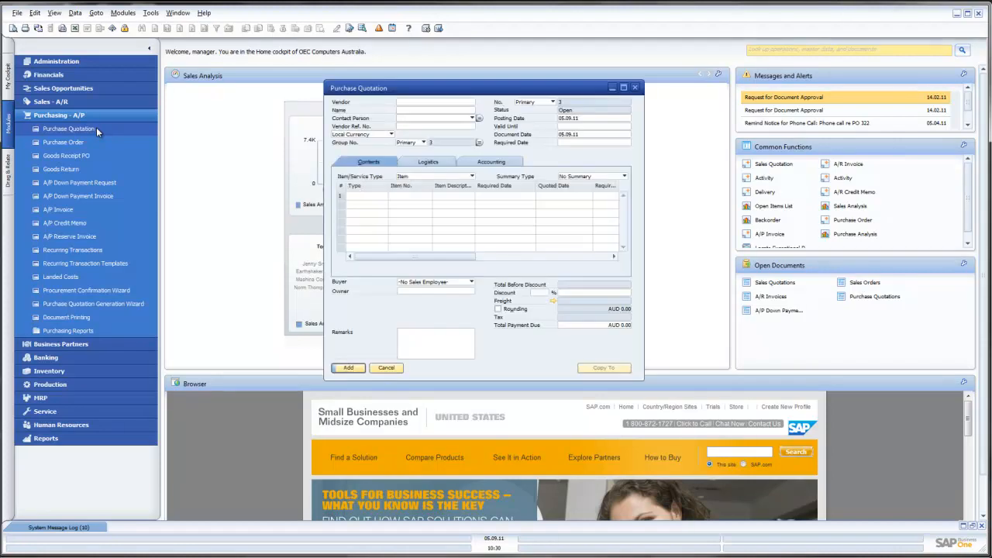
left_click(611, 87)
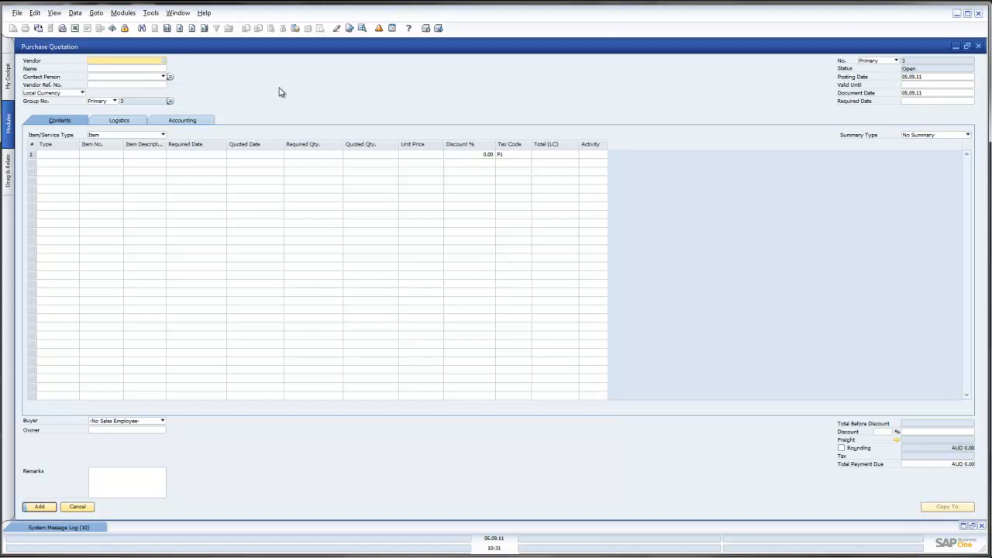
left_click(125, 60)
type("V20000")
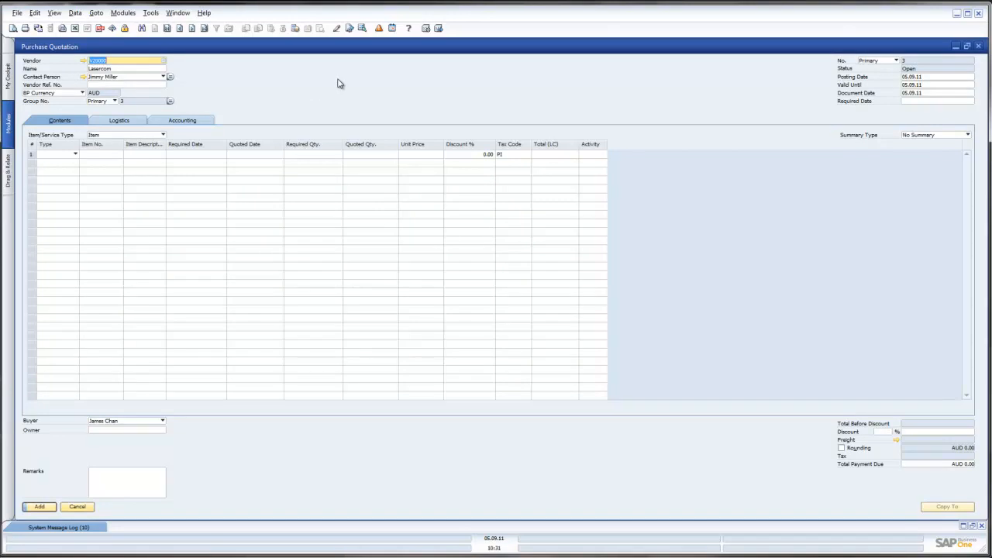
Add item C00001 Motherboard P4 to row 1, required 12.09.11, quantity 100
left_click(103, 153)
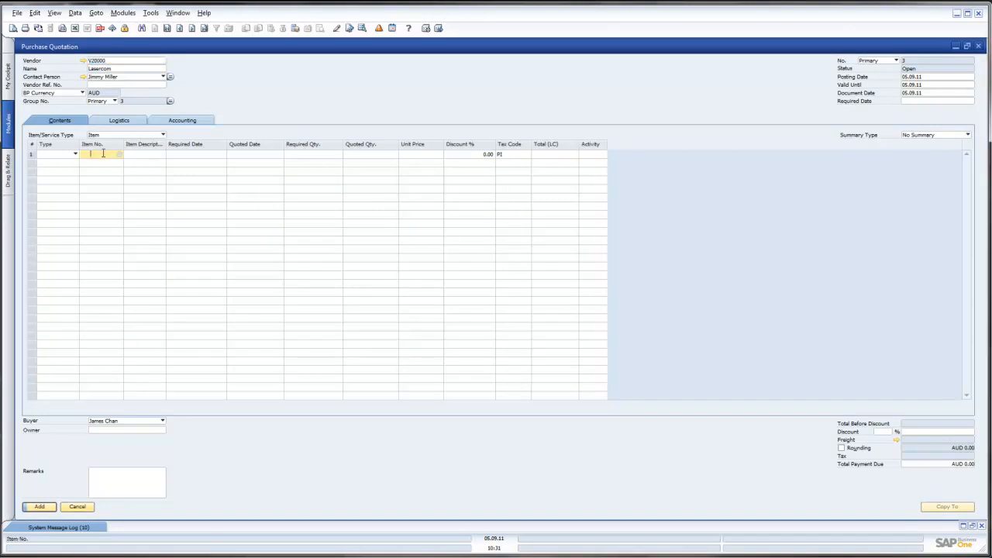
left_click(119, 153)
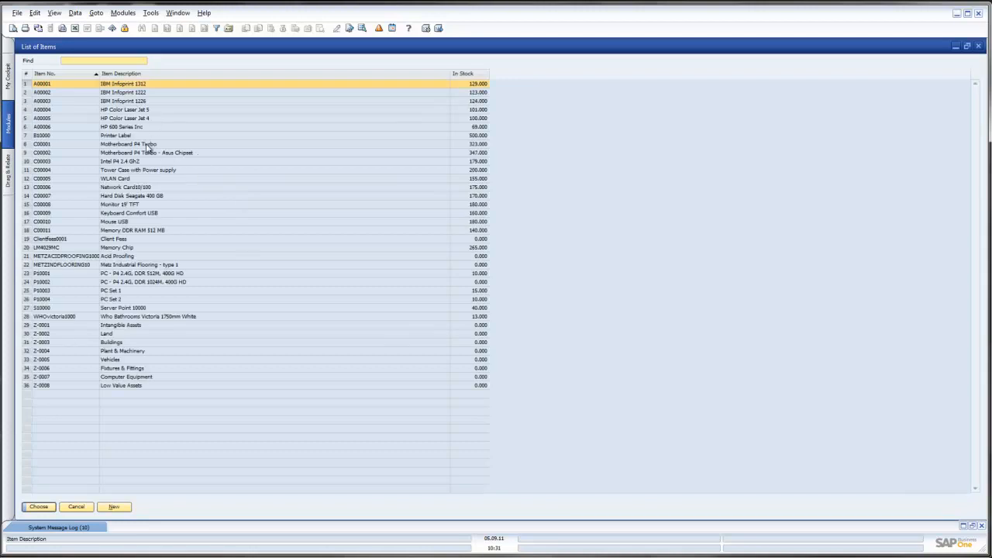
left_click(38, 506)
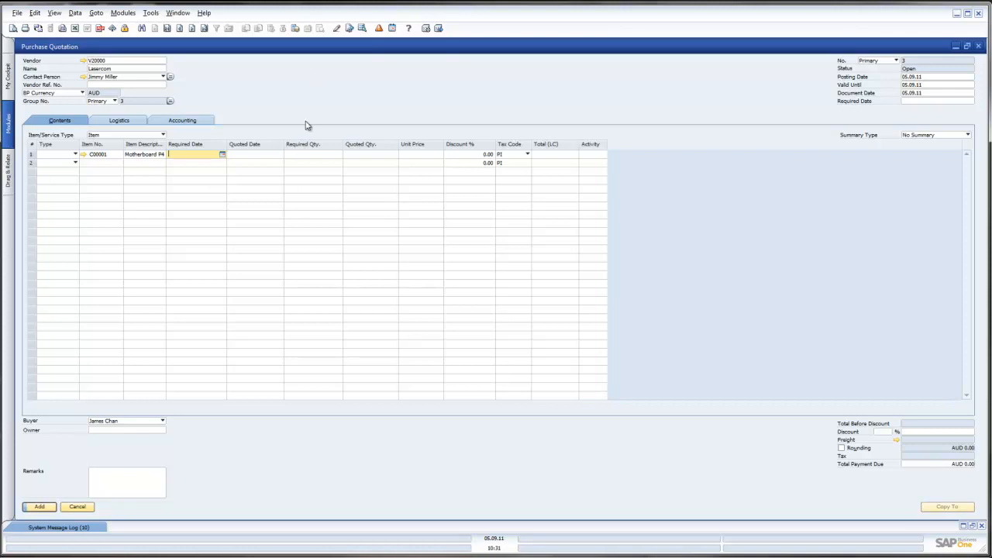
mouse_move(221, 153)
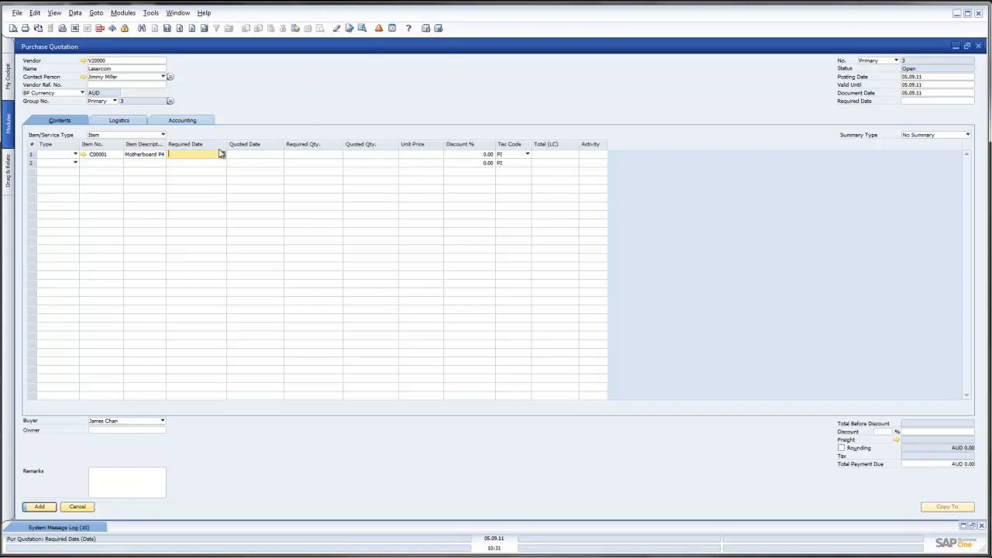
left_click(222, 155)
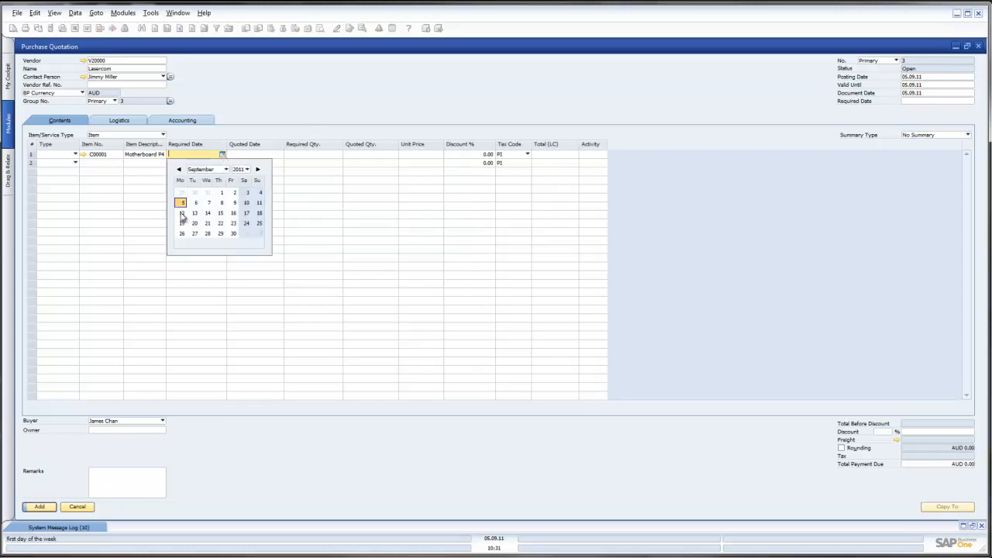
left_click(181, 214)
type("100")
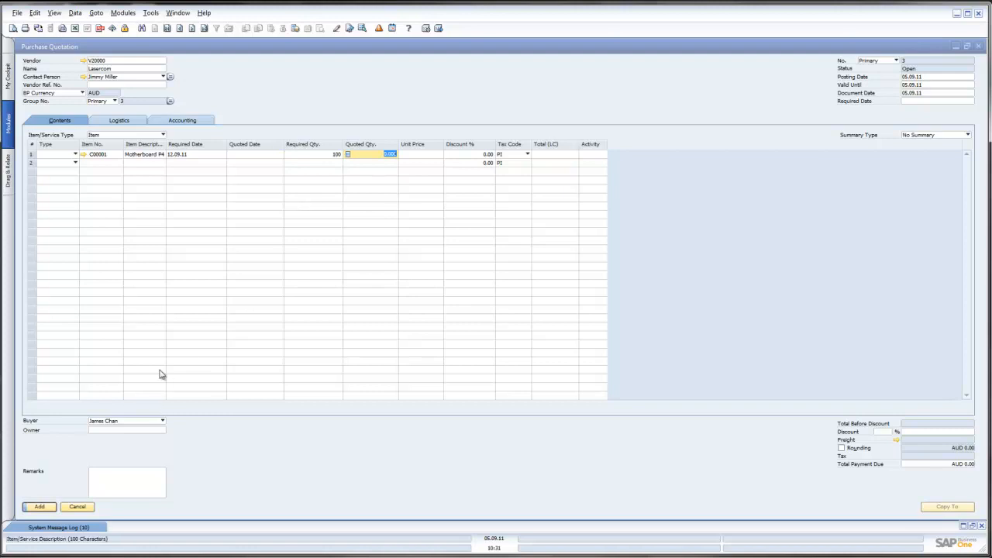
Add a row 2 text line reading 'Please deliver to Sydney.'
left_click(53, 163)
type("Please deliver")
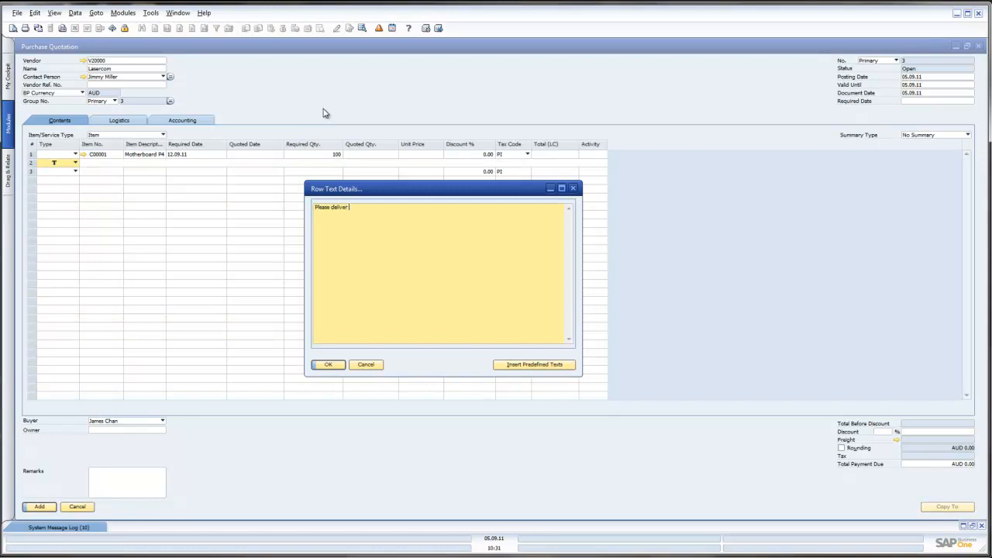
type("to Sydney")
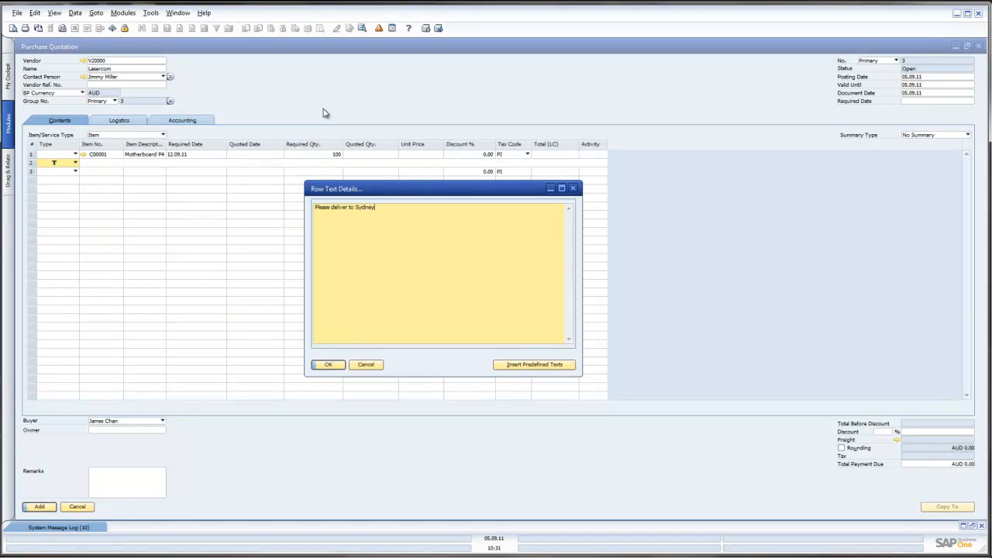
type(".")
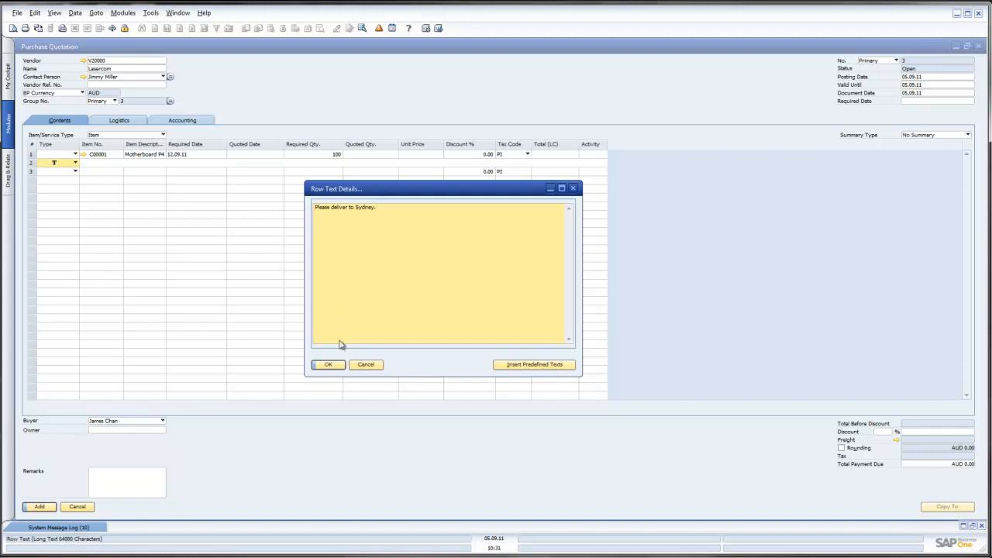
left_click(327, 364)
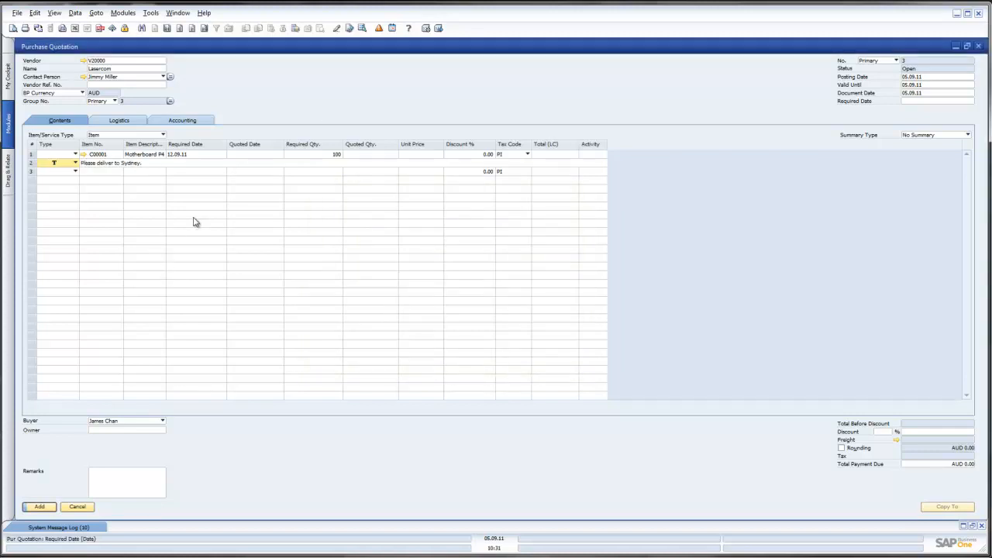
mouse_move(283, 111)
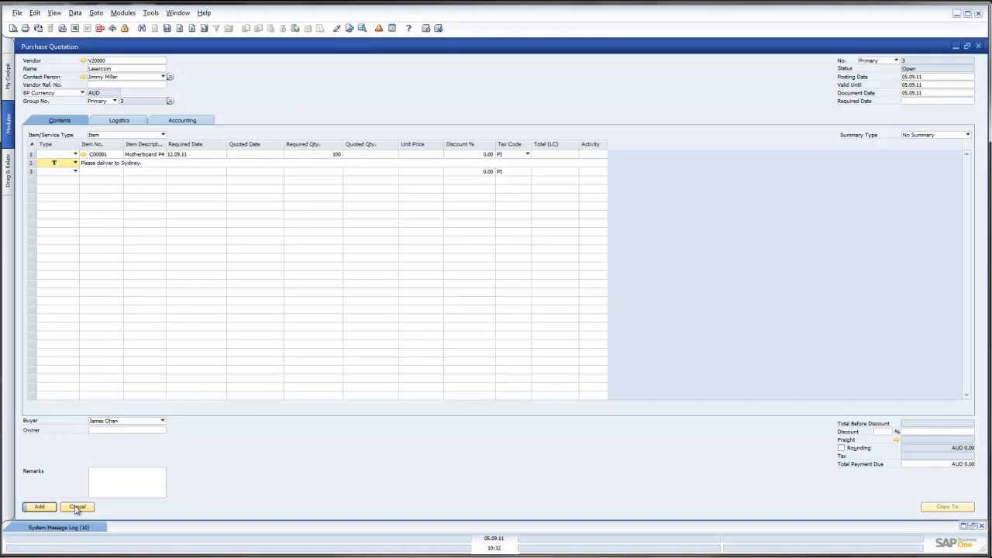
Cancel the draft and reopen Purchase Quotation to view document 2
left_click(77, 506)
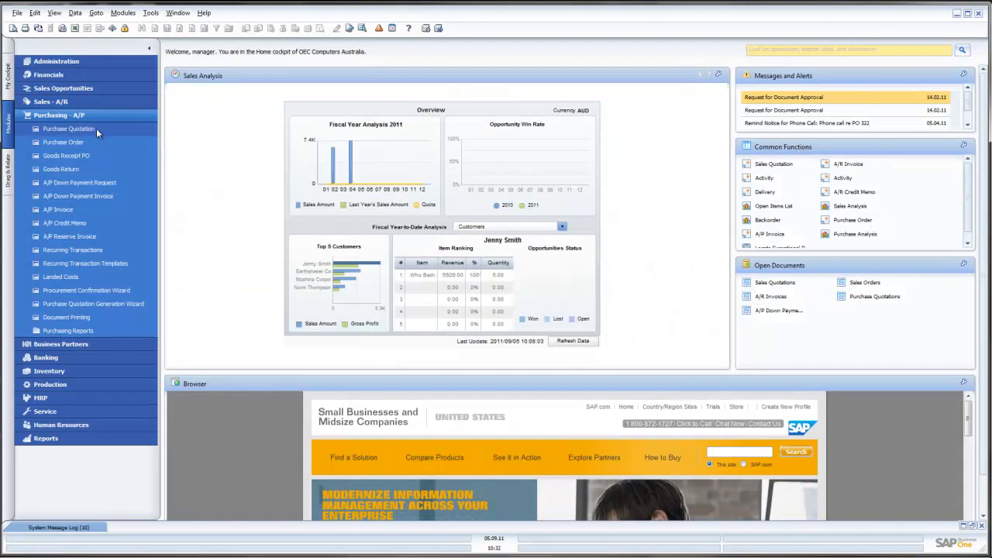
left_click(68, 129)
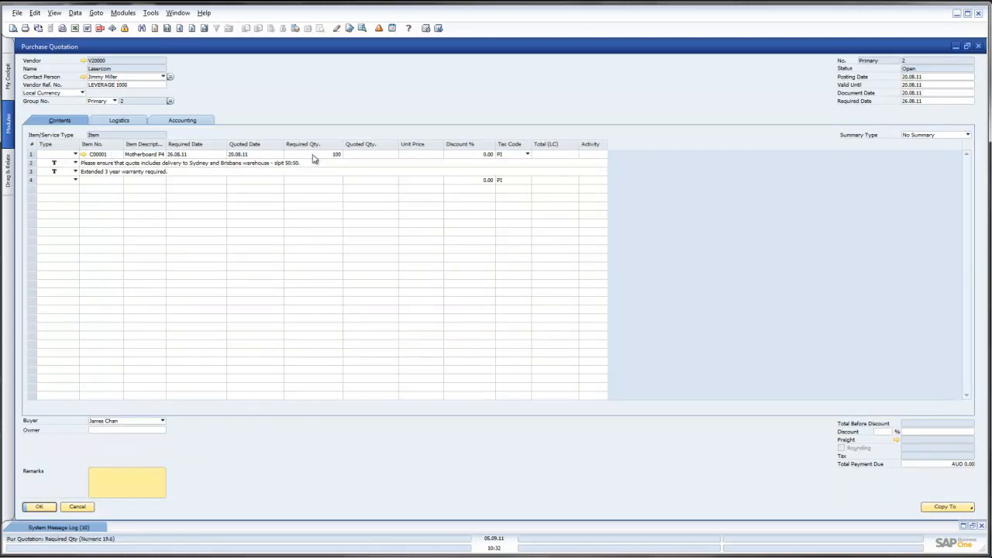
Review quotation 2's rows, then cancel to close it unchanged
left_click(186, 154)
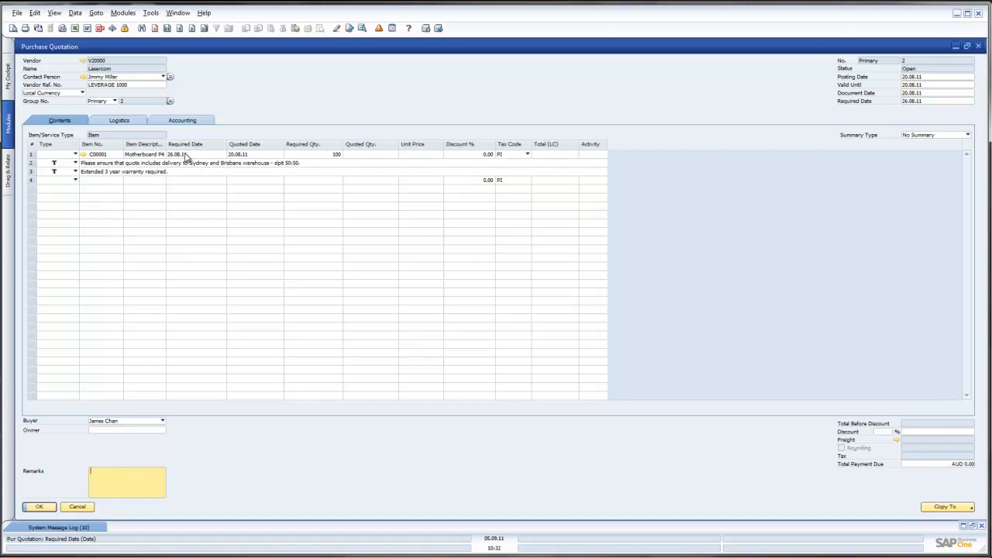
left_click(137, 171)
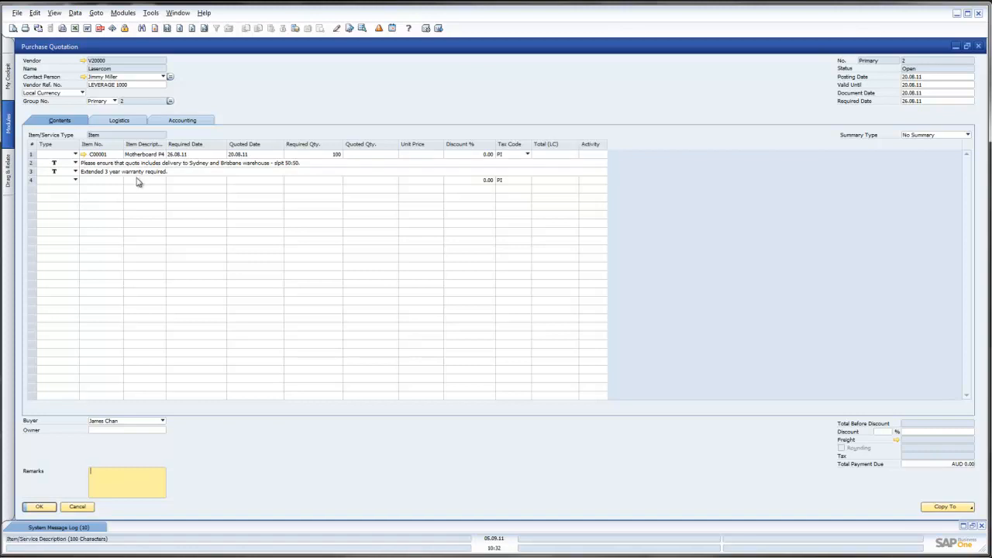
mouse_move(138, 166)
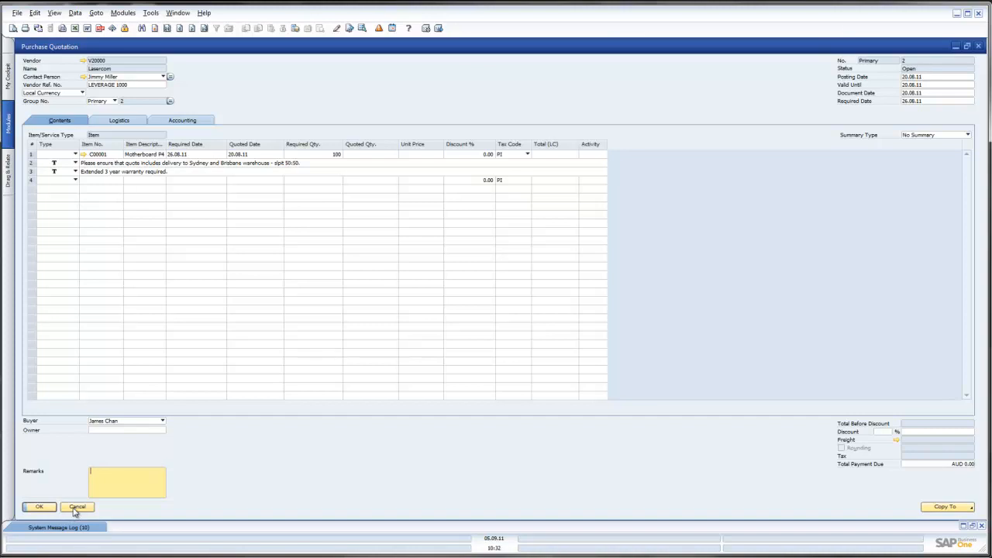
left_click(77, 506)
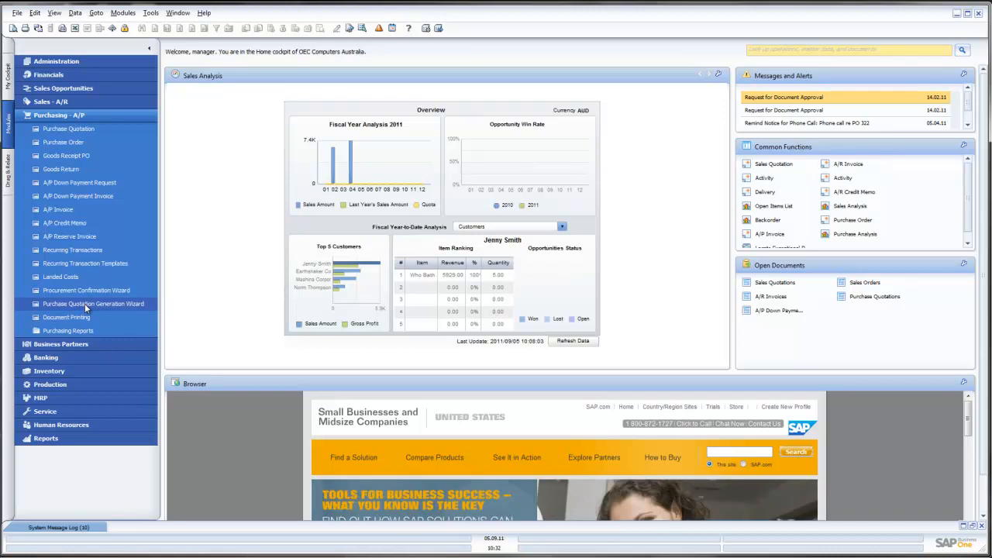
In the quotation generation wizard, create parameter set 'Leverage' described 'Leverage Tech'
left_click(93, 303)
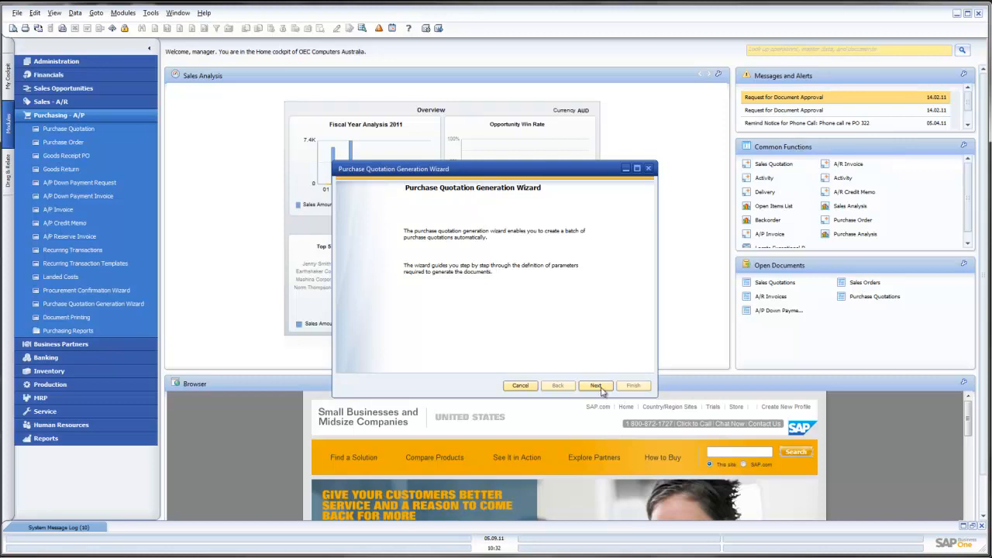
left_click(595, 385)
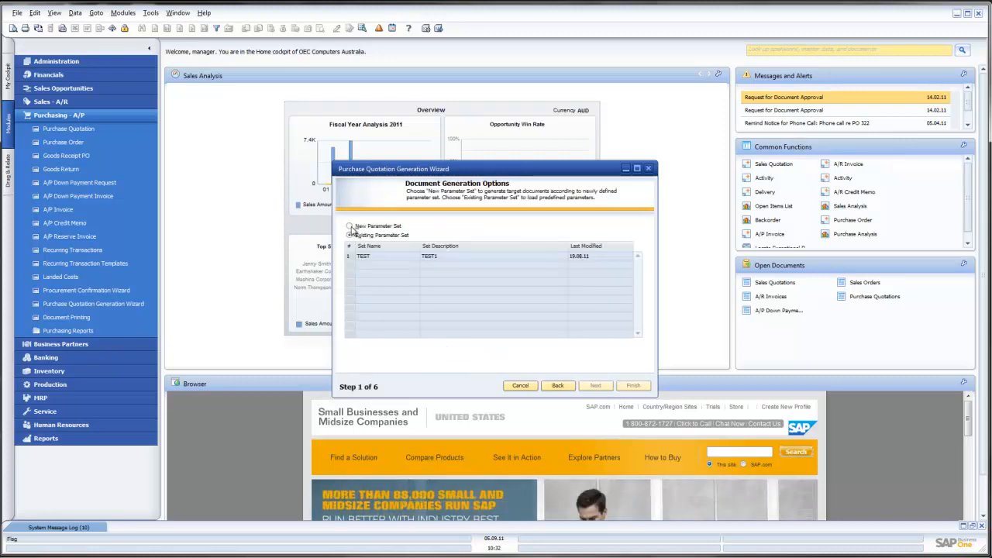
left_click(349, 226)
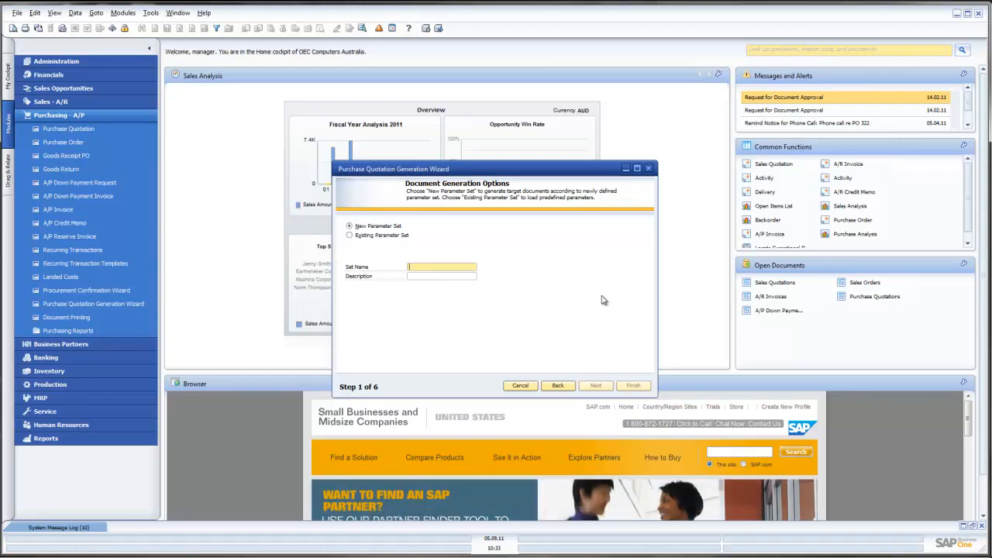
type("Level")
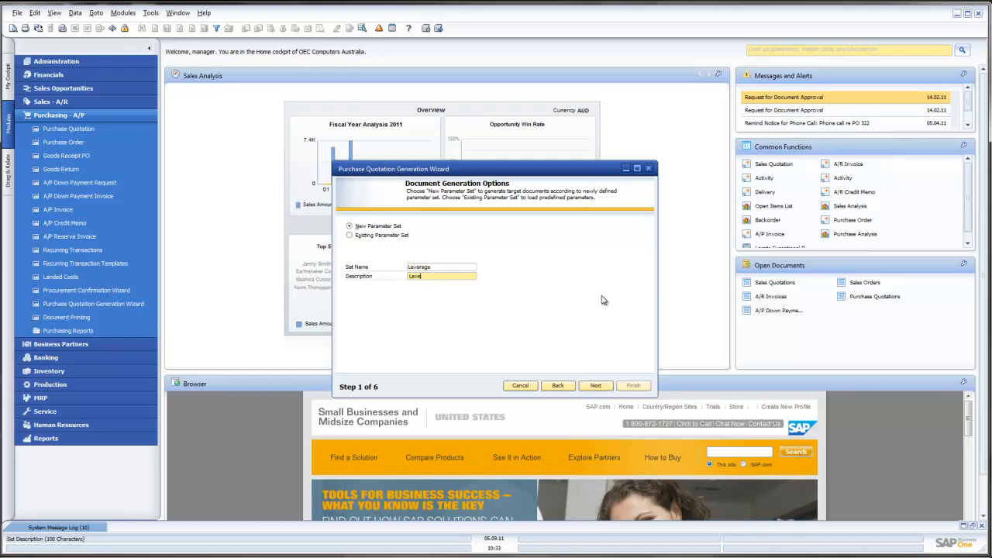
type("Leverage Tech")
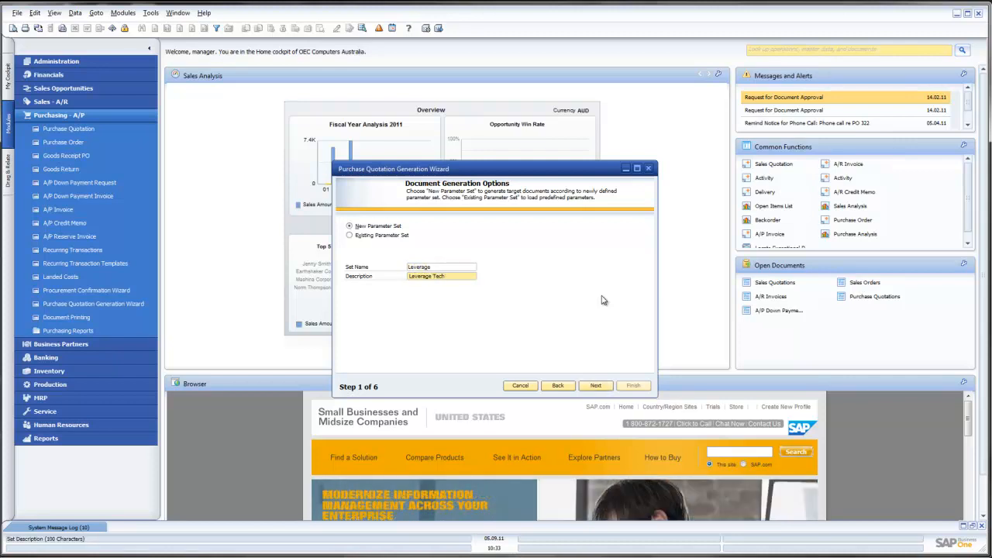
left_click(595, 385)
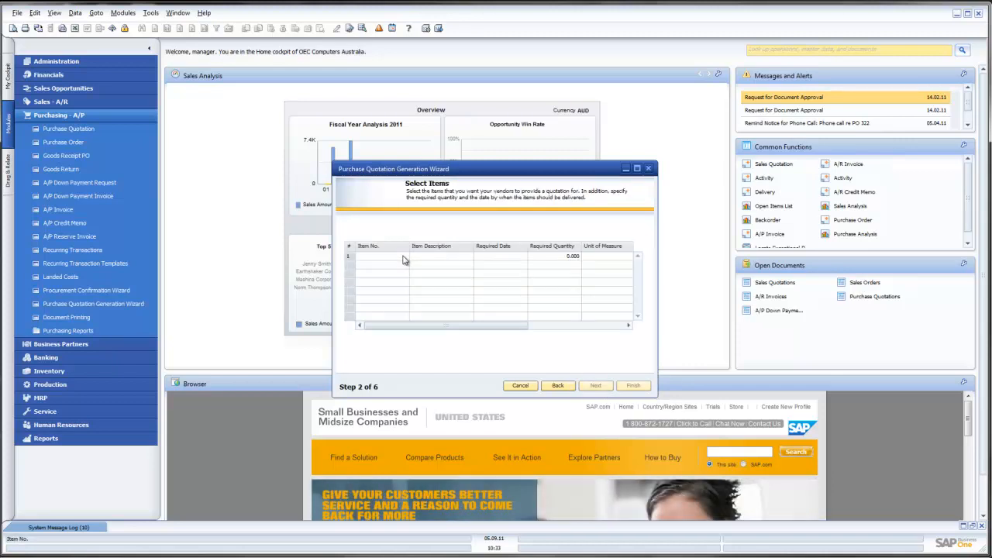
Enter item C00001, required date 12.09.11 and quantity 100 in Step 2
left_click(379, 256)
type("C00001")
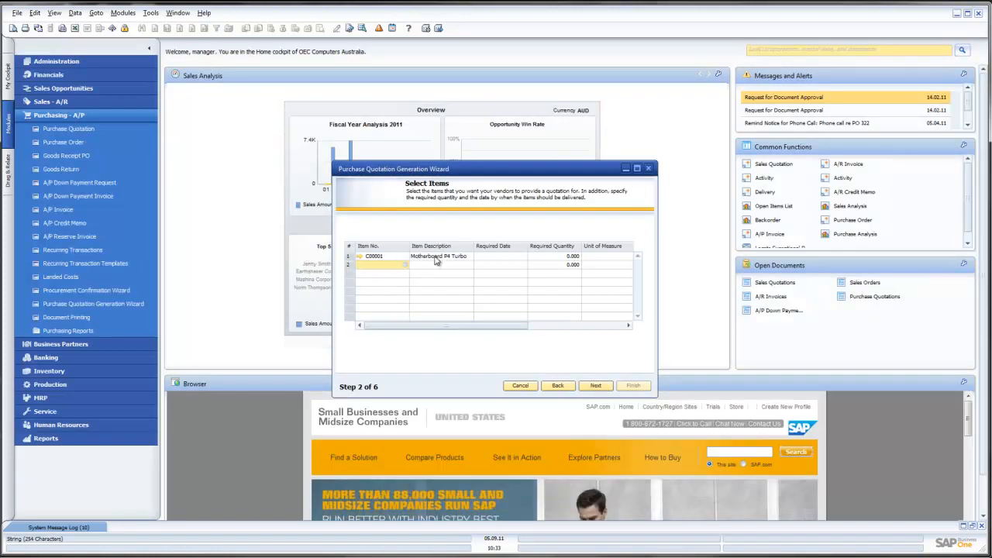
mouse_move(458, 262)
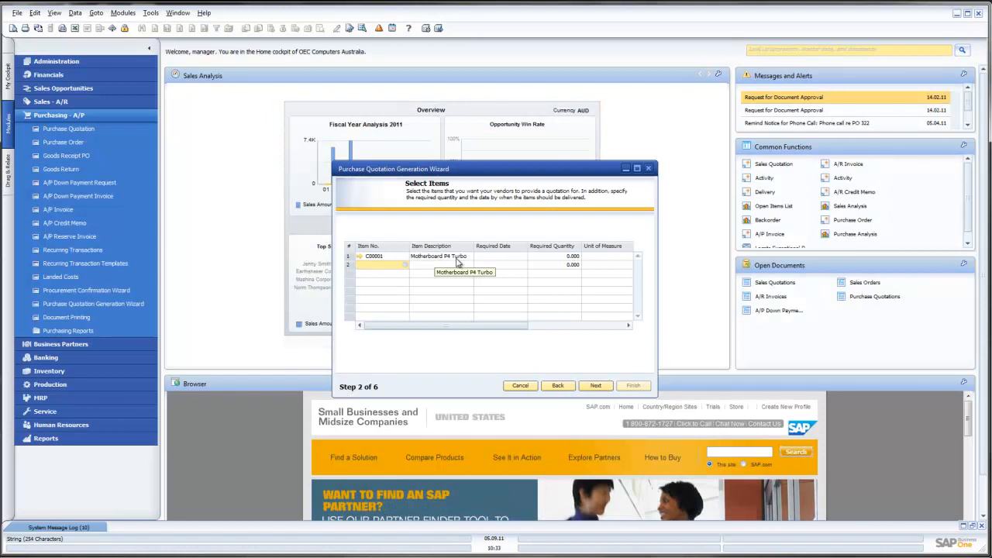
left_click(500, 256)
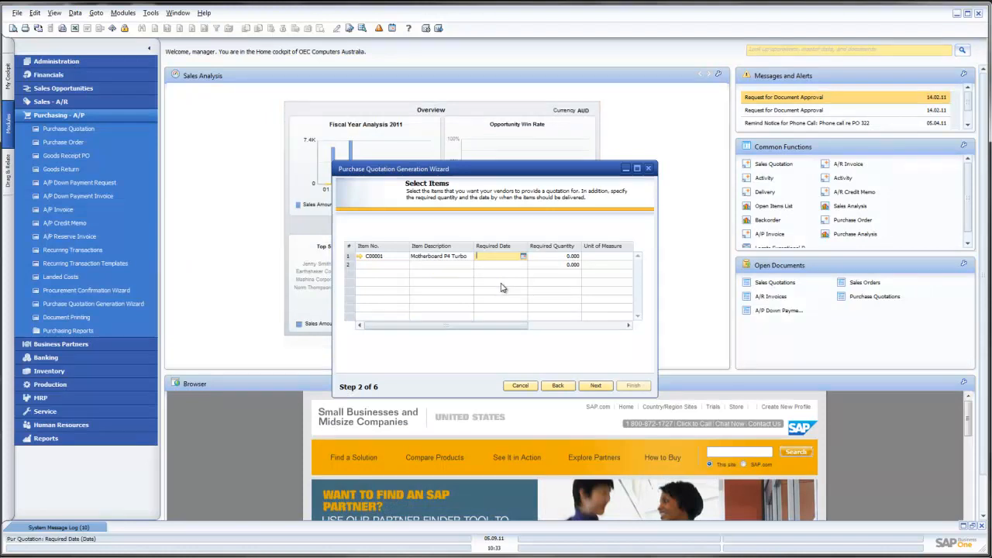
left_click(523, 255)
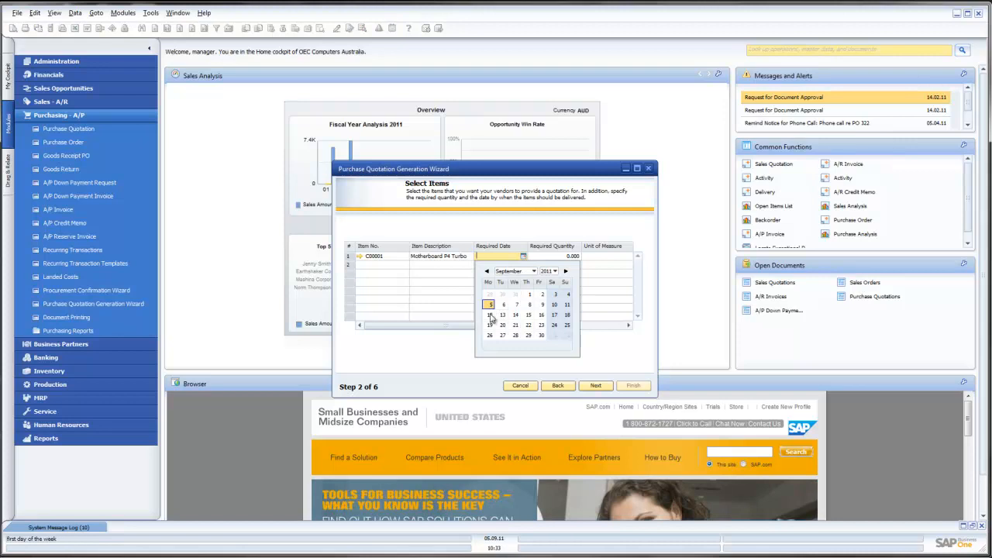
left_click(489, 315)
type("100.000")
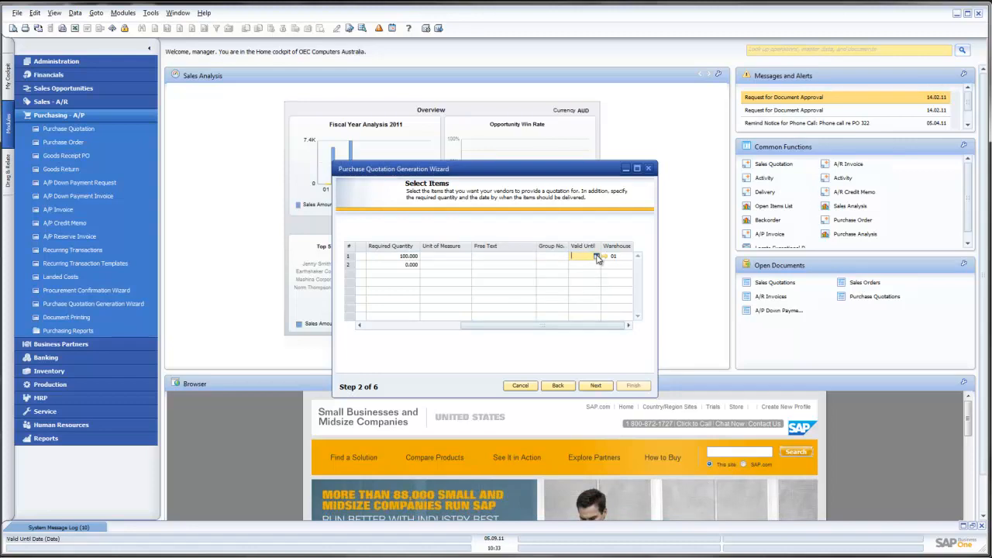
left_click(581, 255)
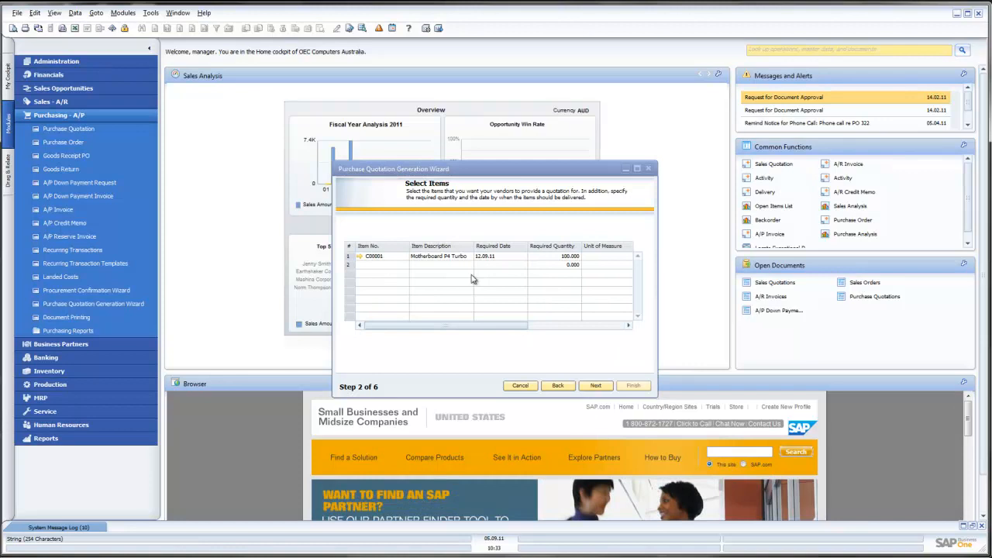
mouse_move(496, 304)
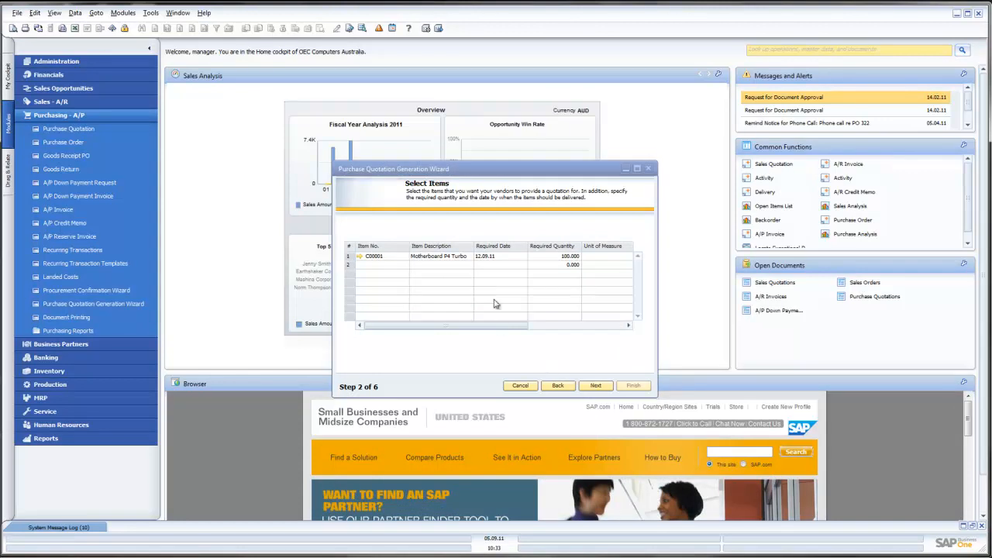
In Step 3, add vendor V20000 Lasercom from the business partner list
left_click(595, 385)
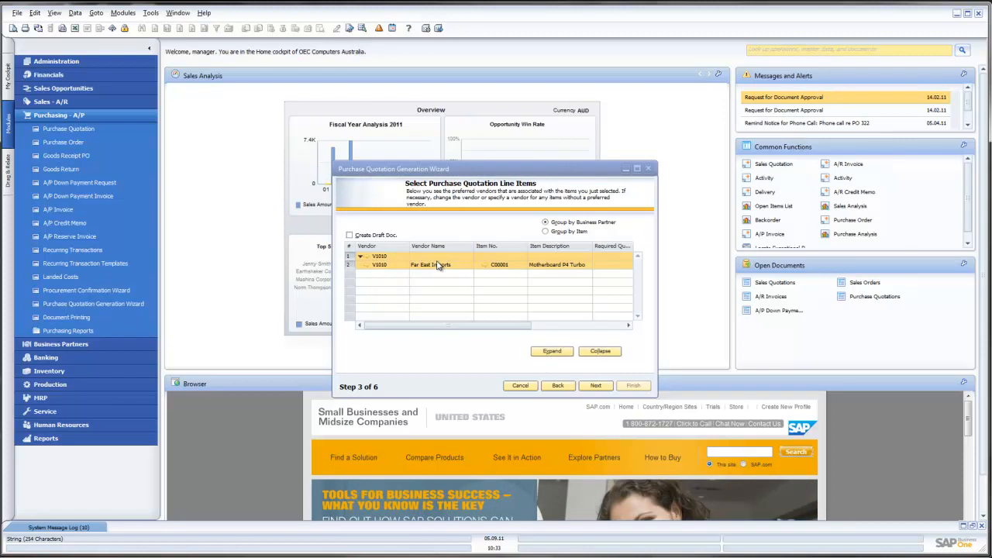
mouse_move(532, 231)
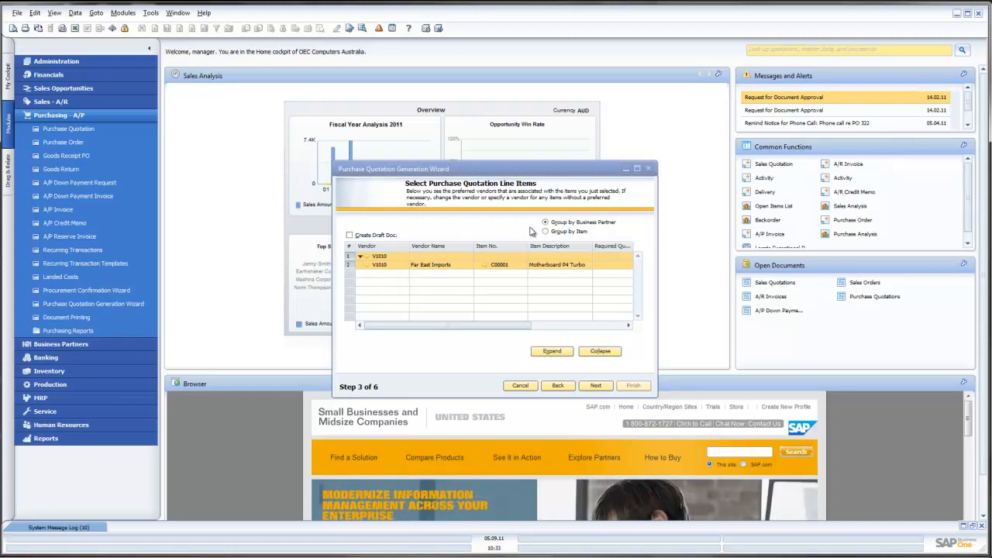
mouse_move(482, 241)
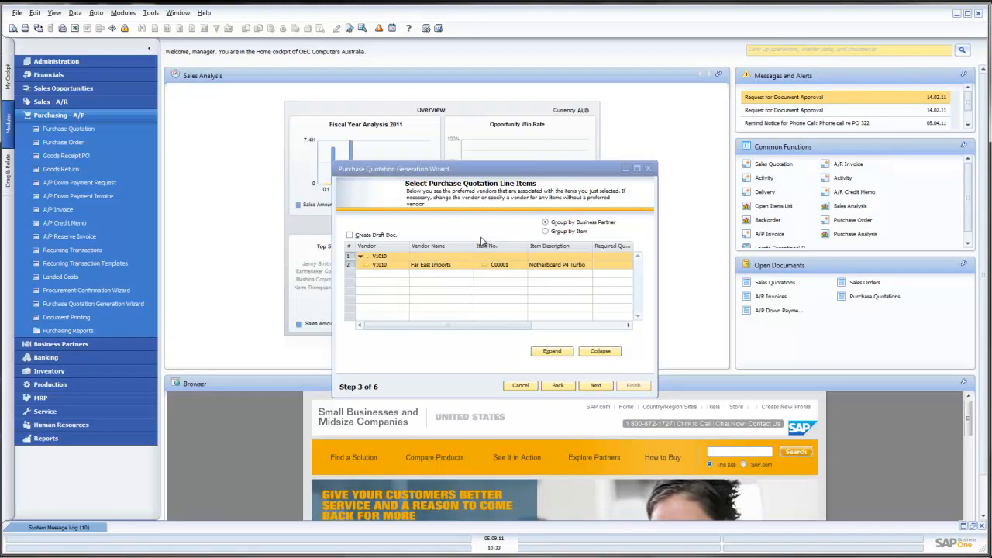
right_click(432, 264)
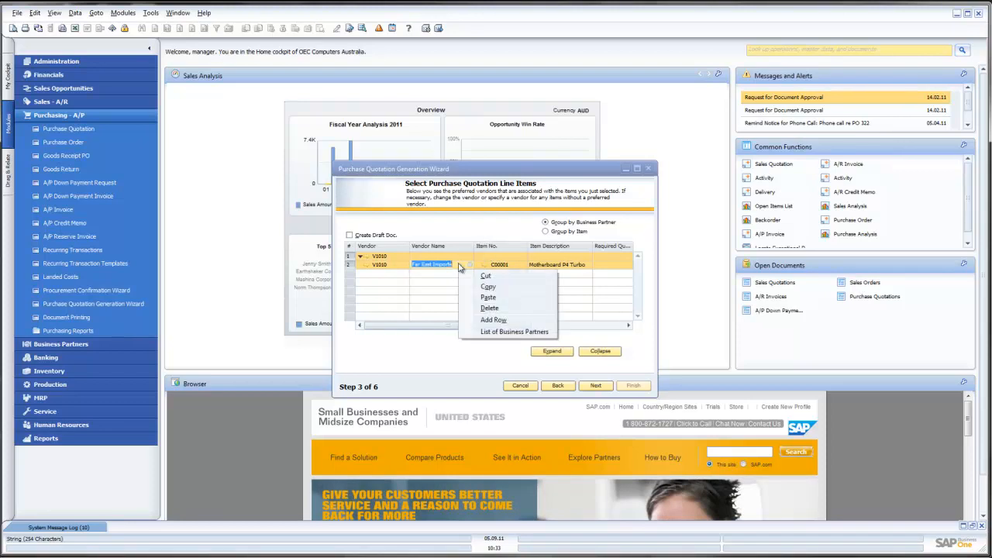
left_click(492, 320)
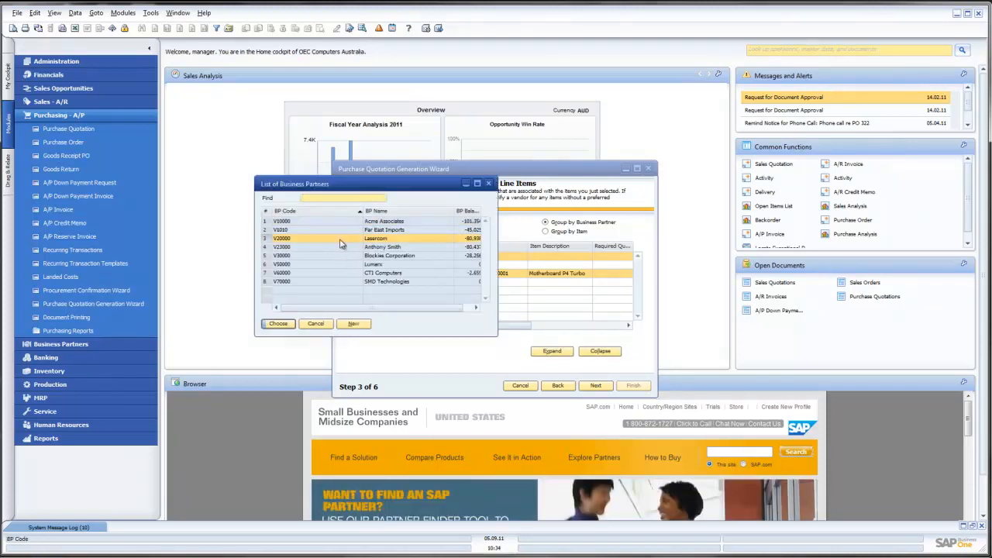
left_click(277, 323)
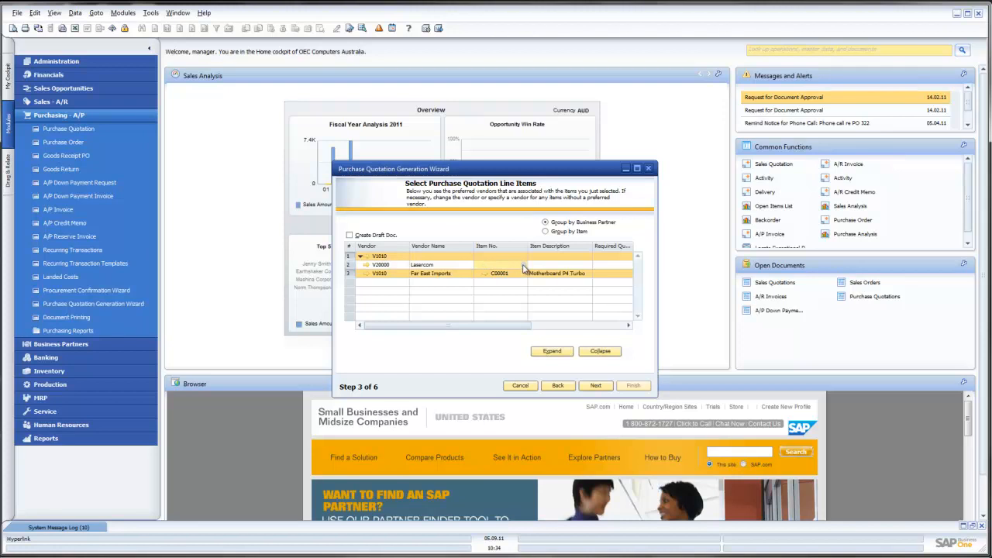
Assign item C00001 to the Lasercom line, dismissing the warehouse list
left_click(484, 273)
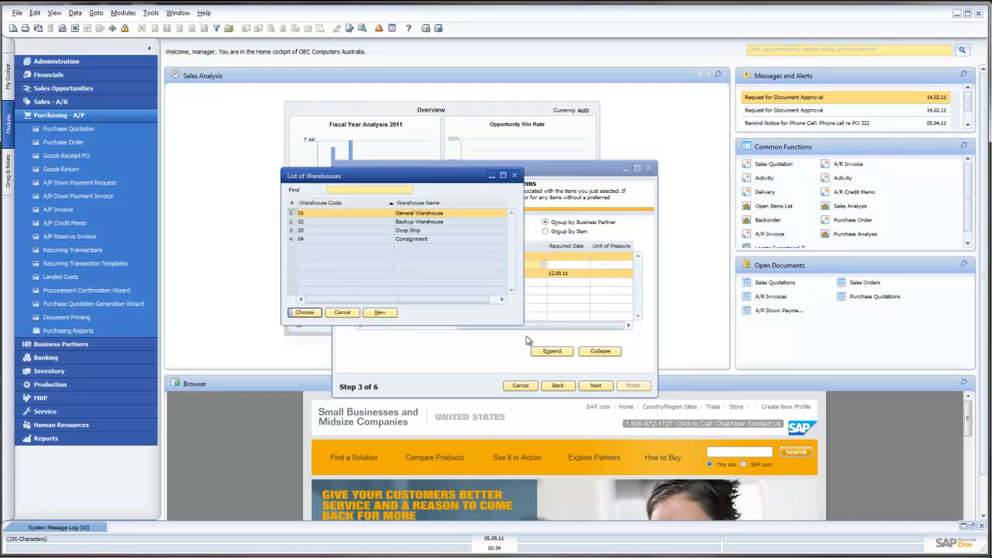
left_click(304, 311)
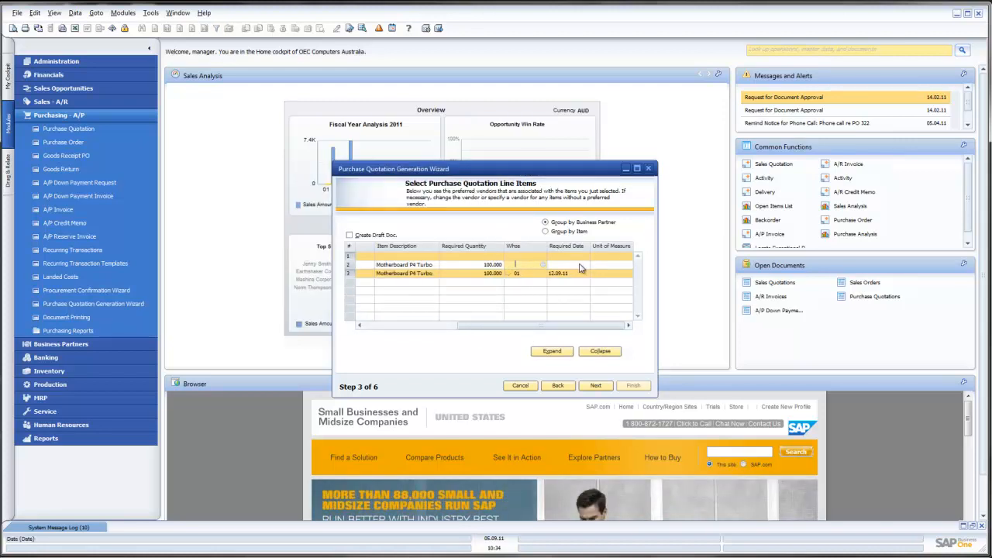
left_click(511, 264)
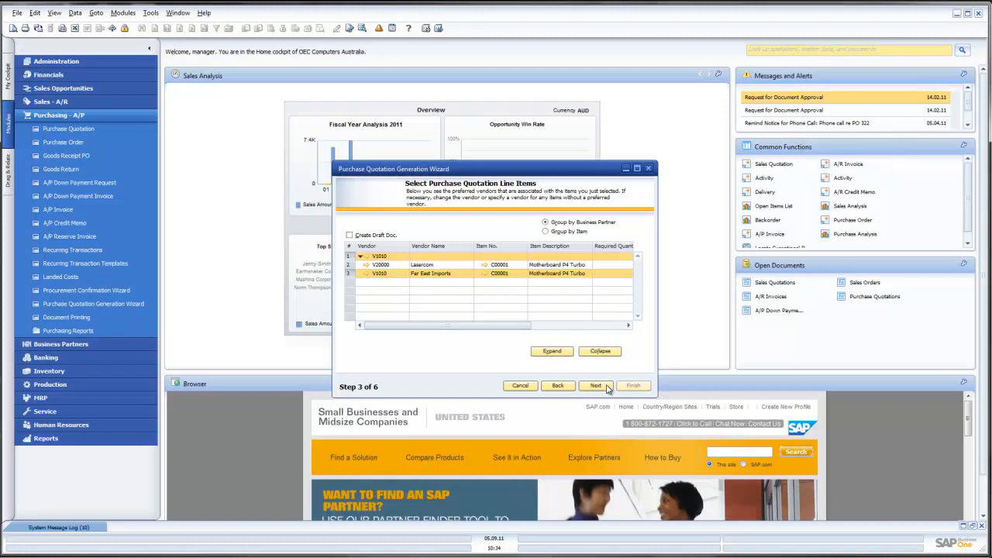
mouse_move(652, 180)
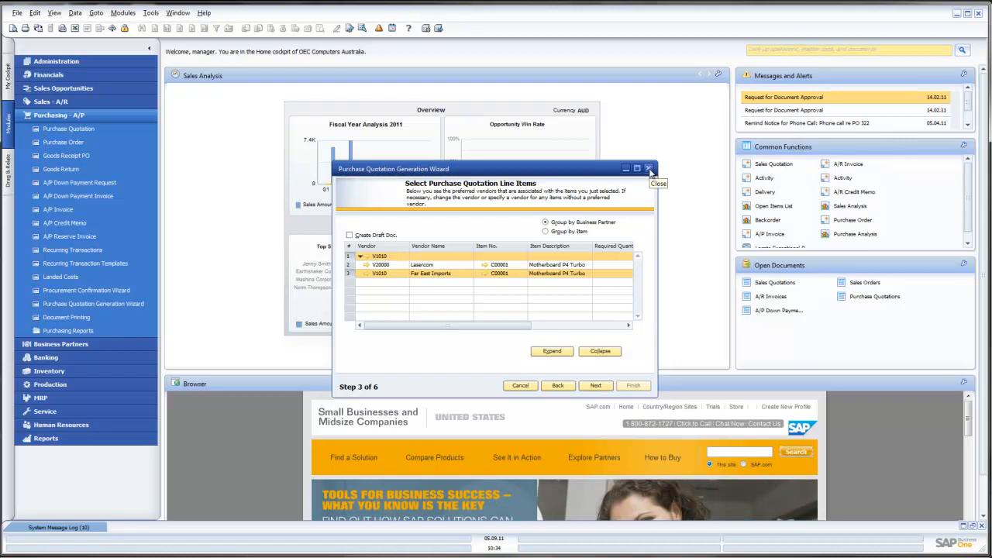
Close the quotation wizard and launch Purchase Quotation Comparison Report from Purchasing Reports
left_click(649, 169)
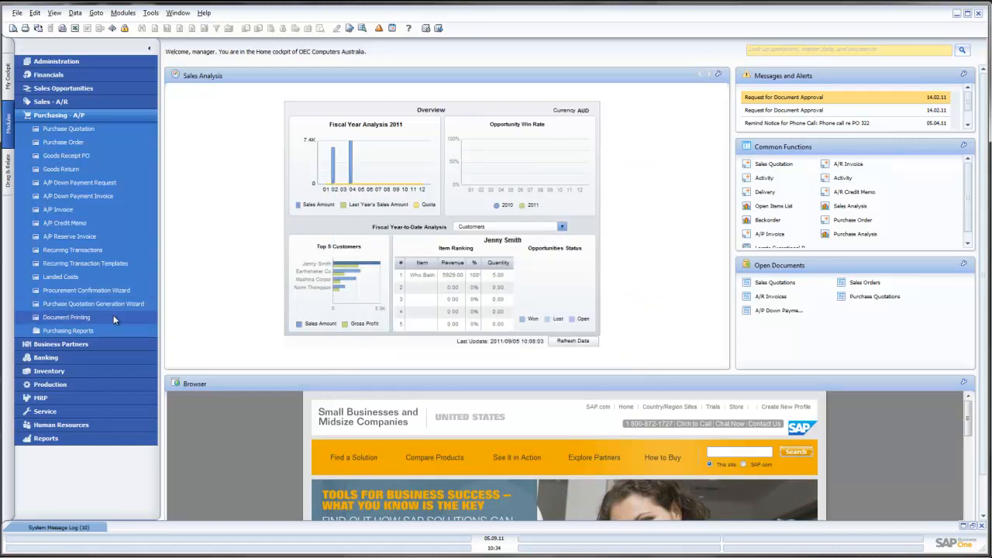
left_click(68, 330)
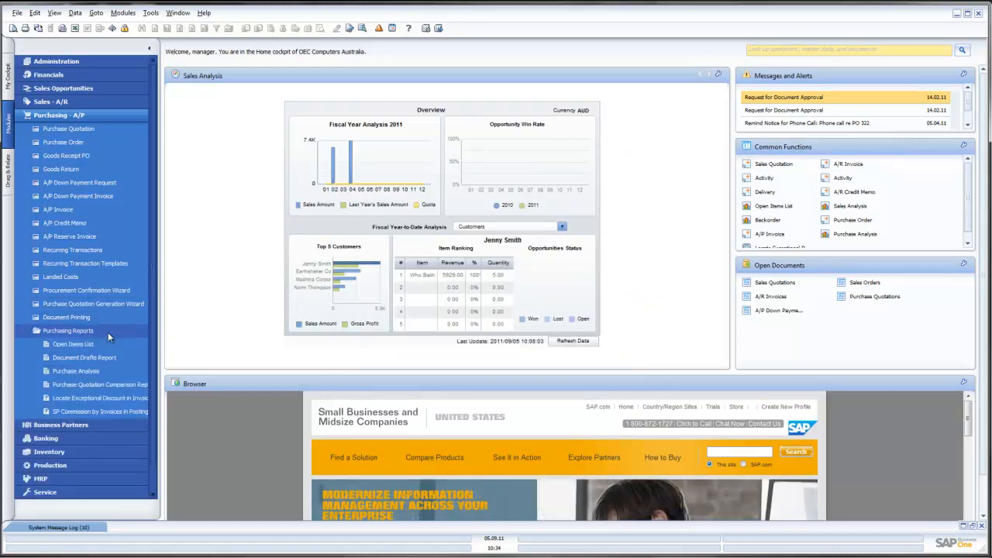
mouse_move(99, 384)
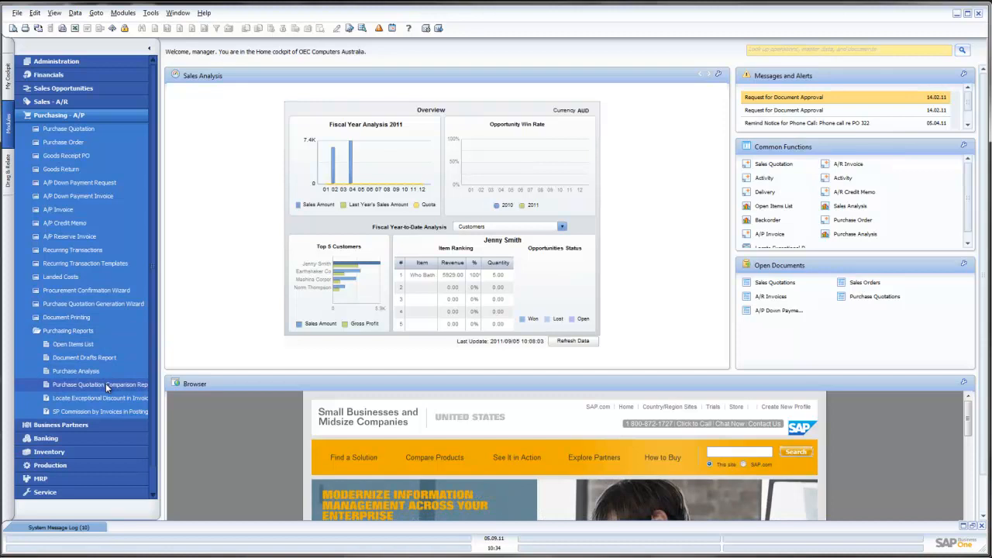
left_click(99, 384)
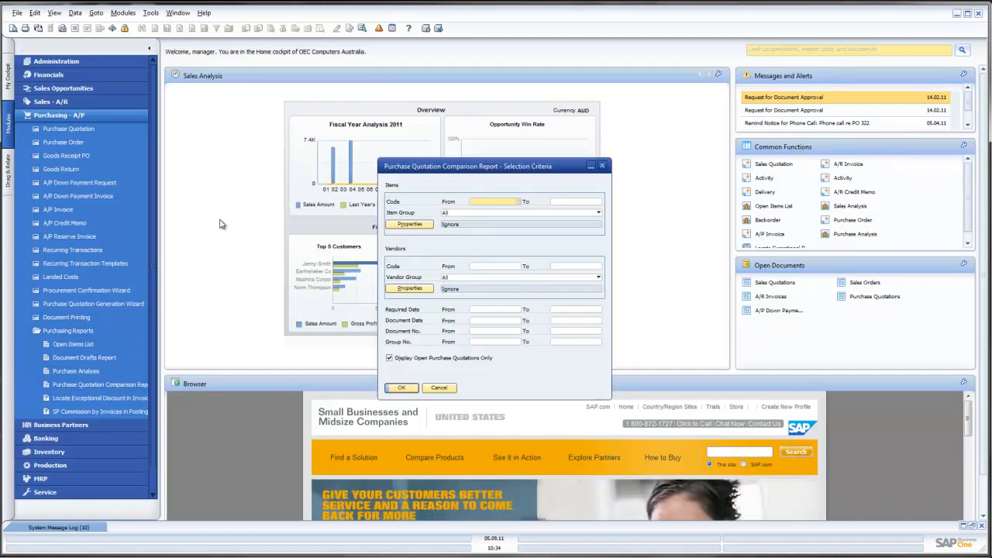